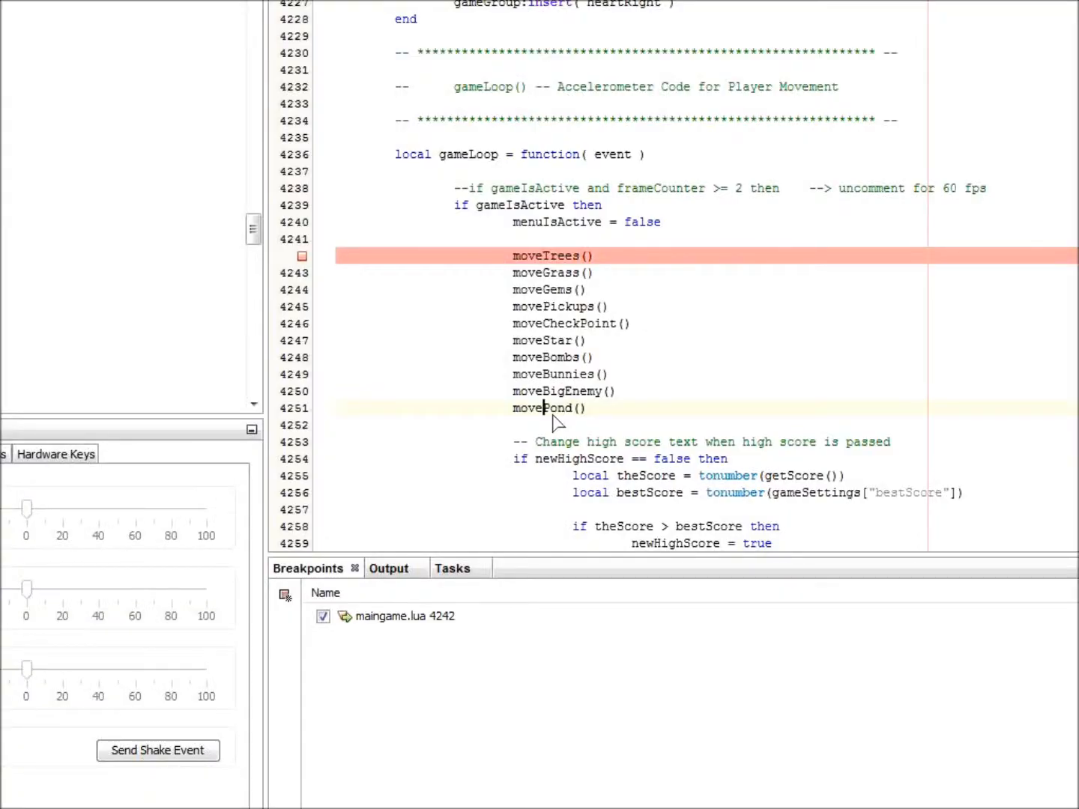
# Garble the movePond call into a nonexistent name by adding 'zxcvzxcvzxcv'
pyautogui.write('zxcvzxcvzxcv')
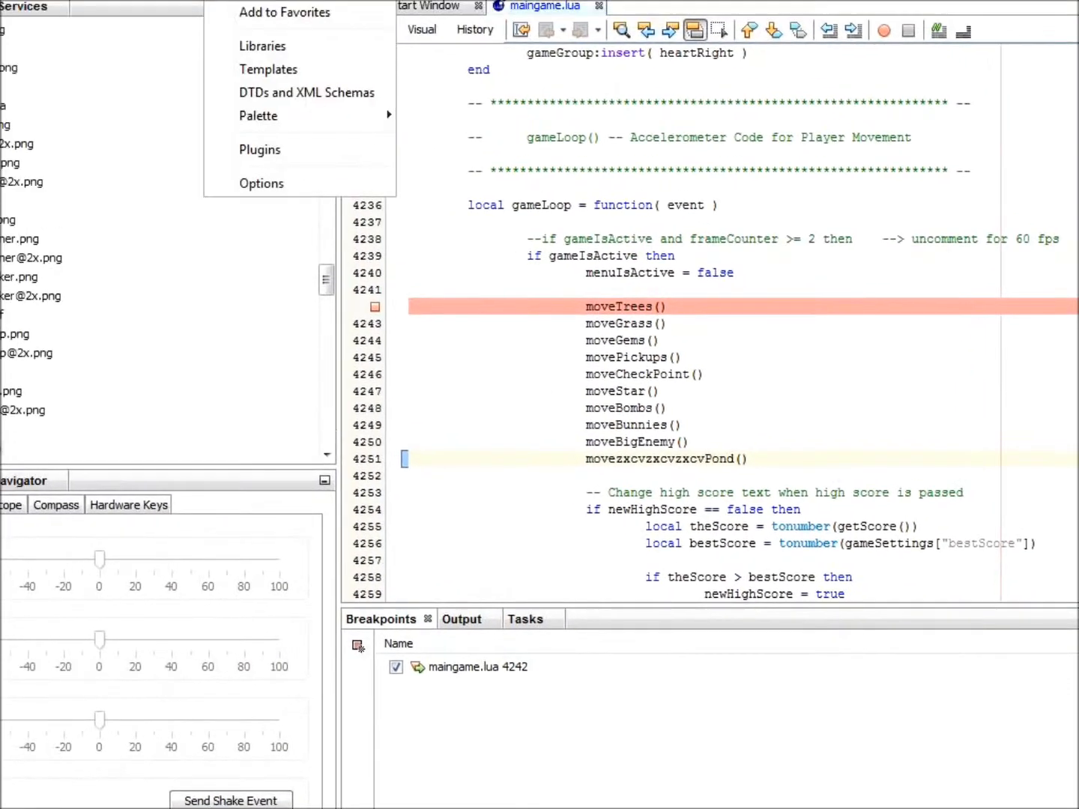
# Reach the Corona debugger options and set the snapshot interval to every 5 lines
pyautogui.click(359, 33)
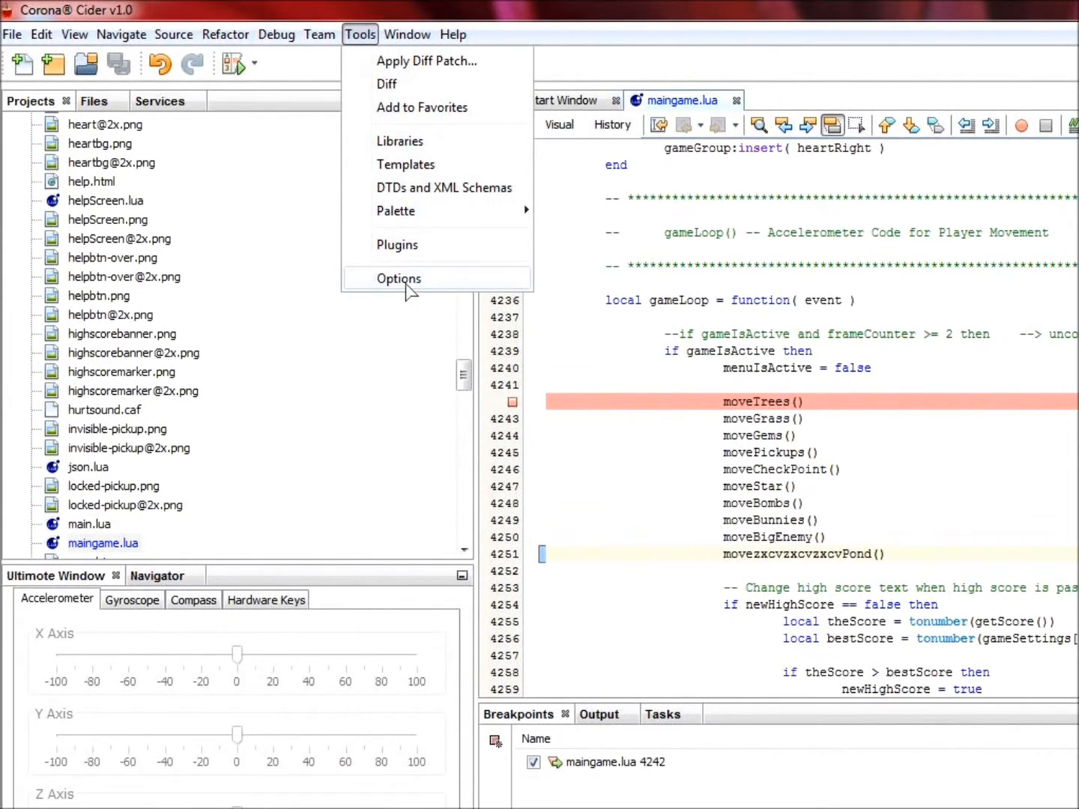
pyautogui.click(399, 278)
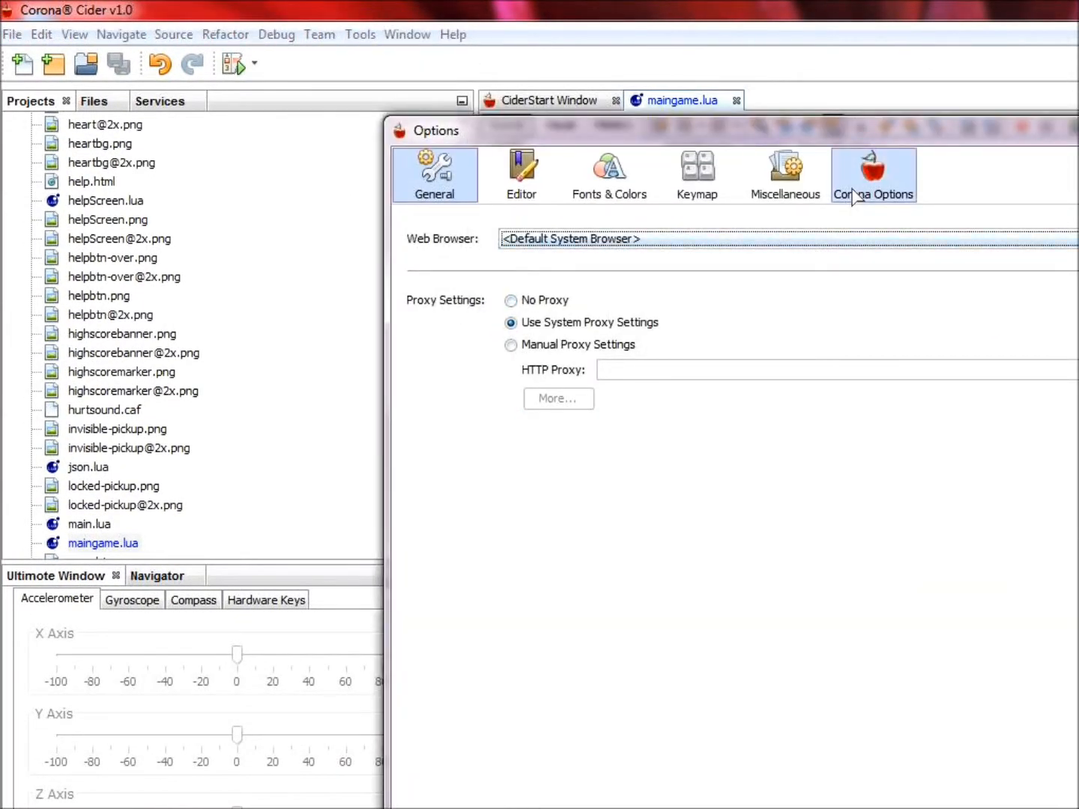
pyautogui.click(872, 174)
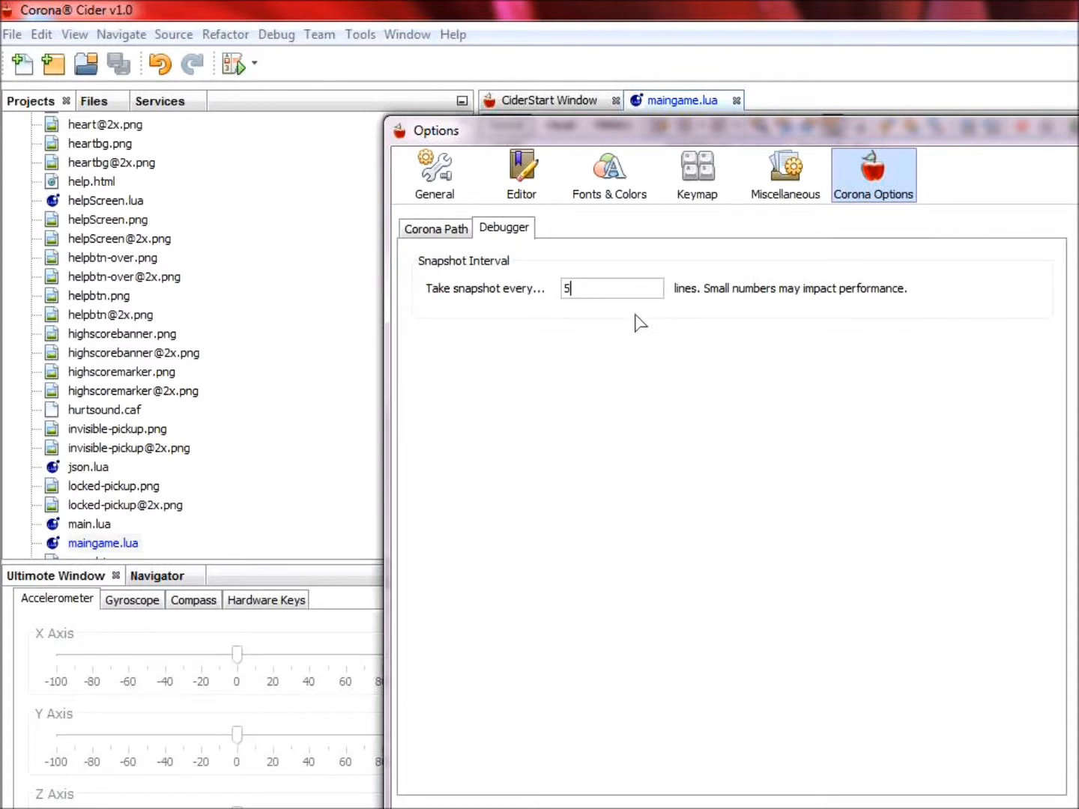
pyautogui.moveTo(821, 462)
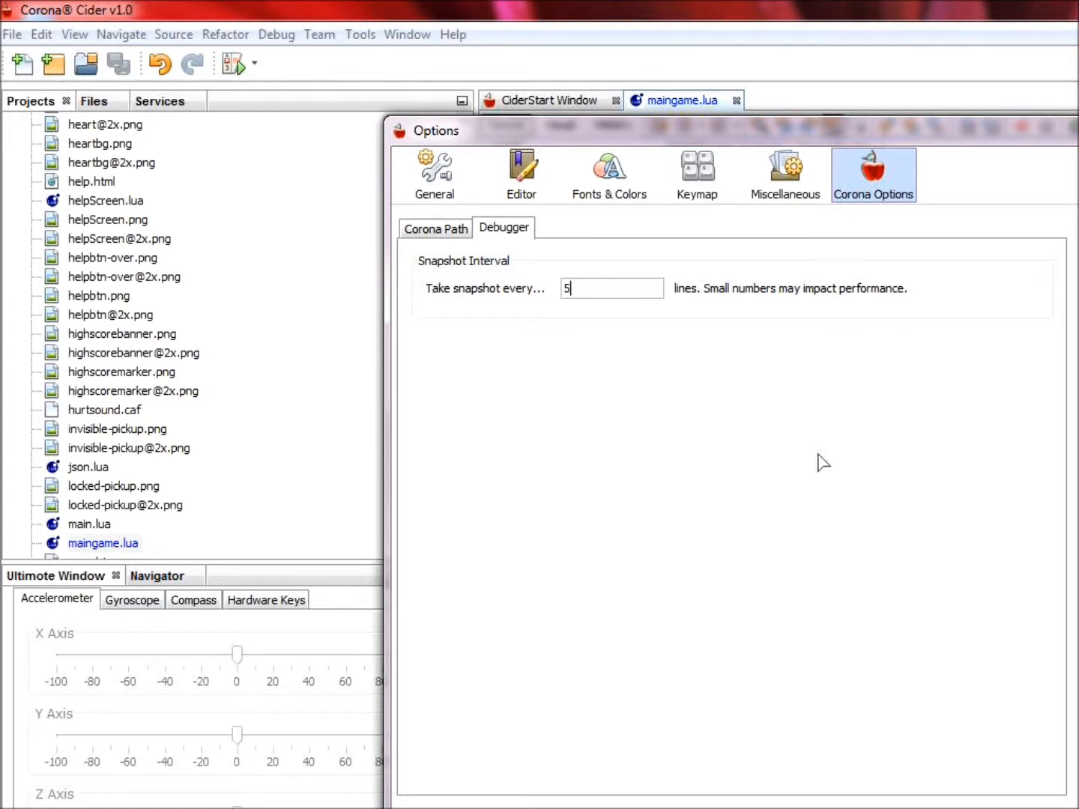
pyautogui.moveTo(858, 500)
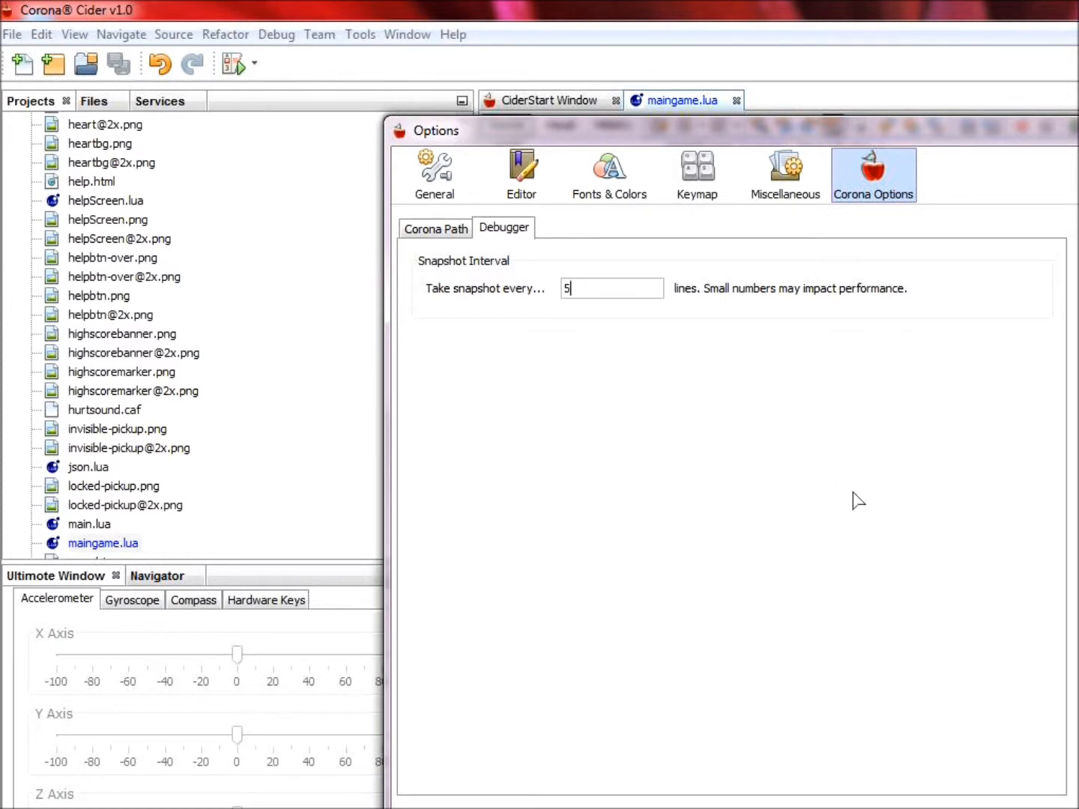
pyautogui.moveTo(876, 521)
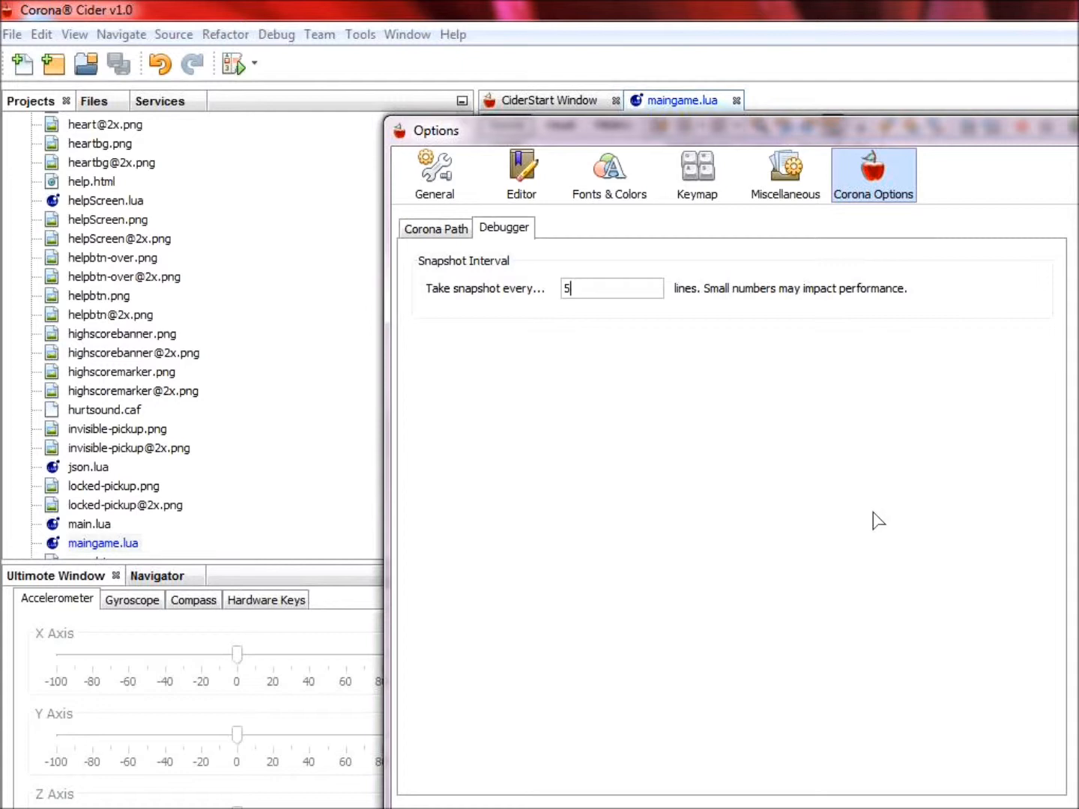
pyautogui.moveTo(1007, 646)
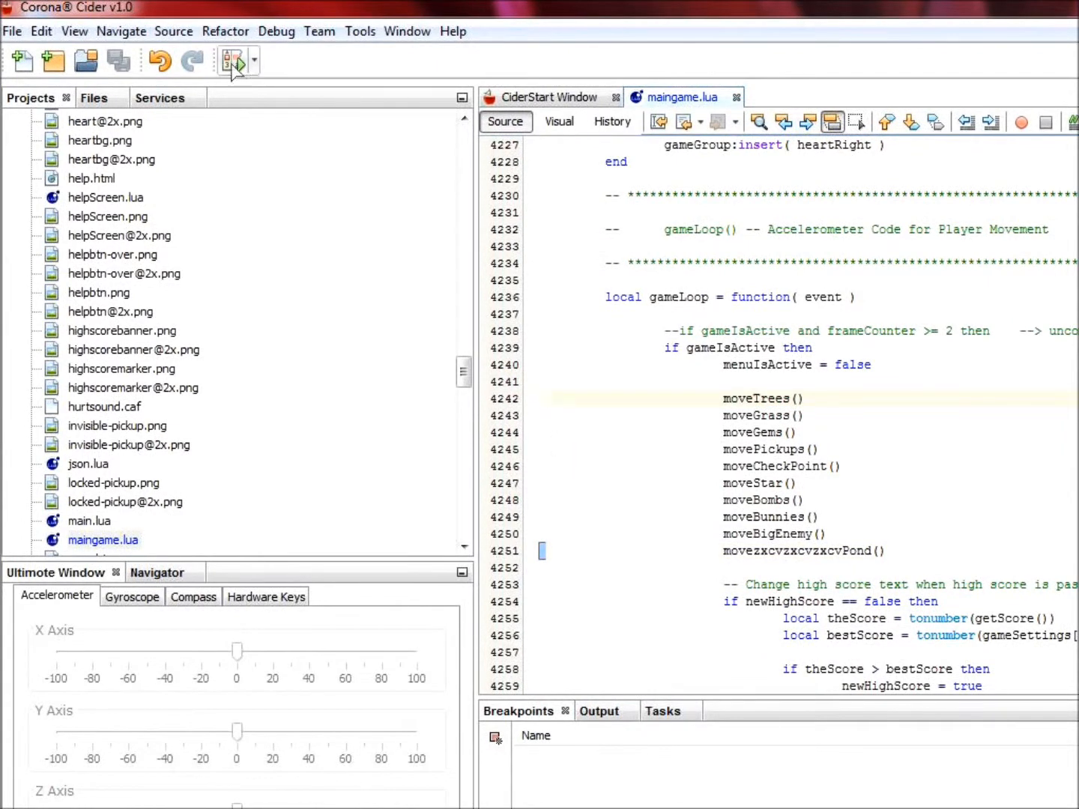
# Debug the project until it pauses in maingame.lua and show the Variables watch list
pyautogui.click(234, 59)
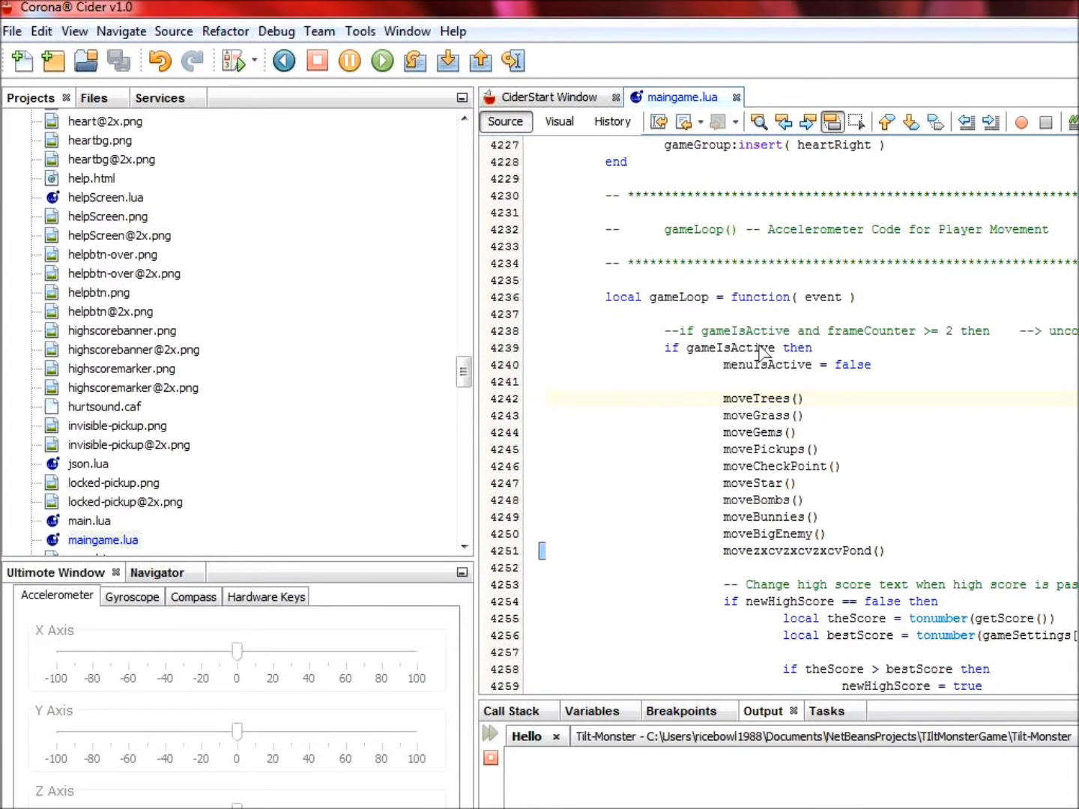
pyautogui.click(382, 60)
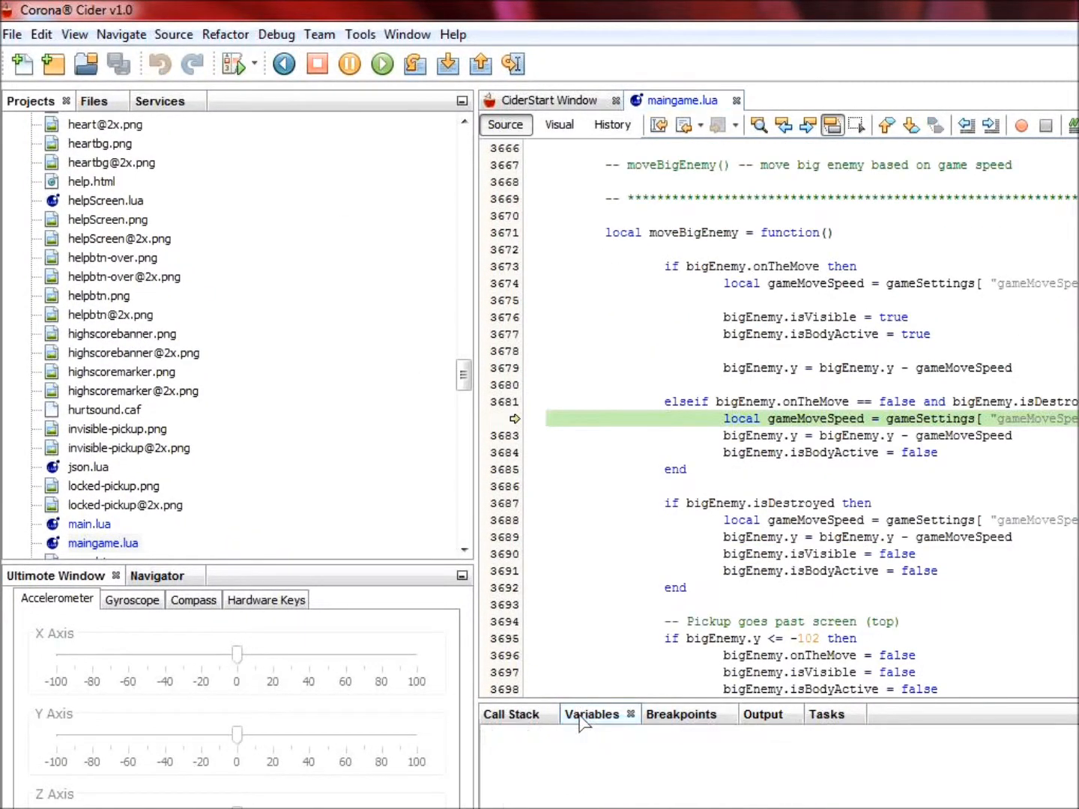
pyautogui.click(283, 63)
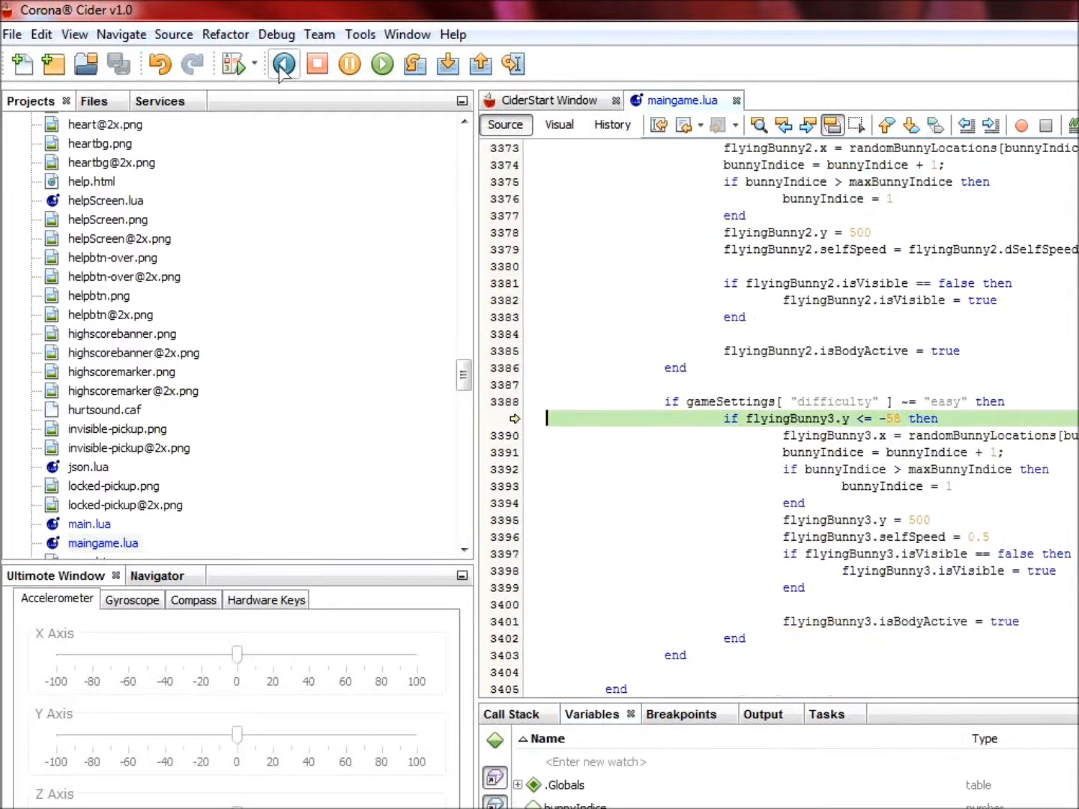